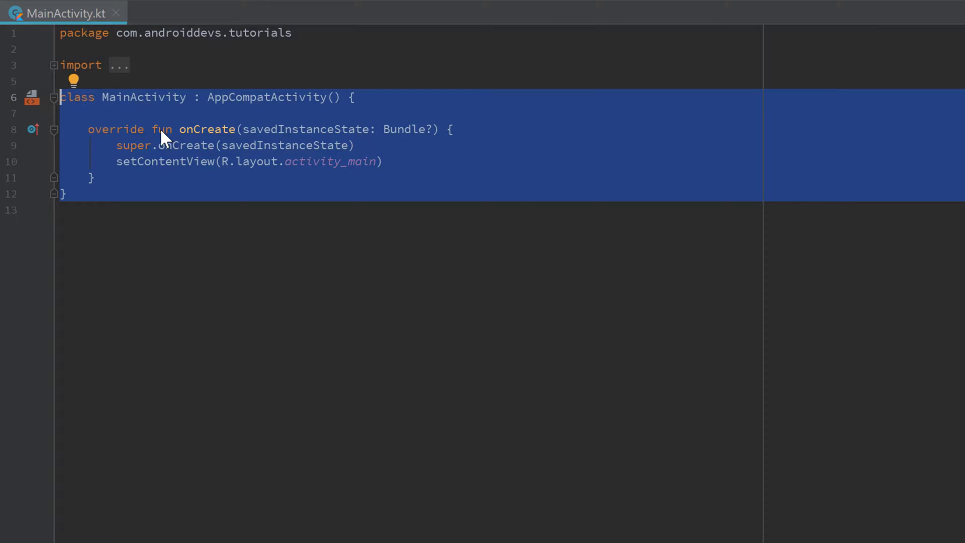
pyautogui.moveTo(160, 143)
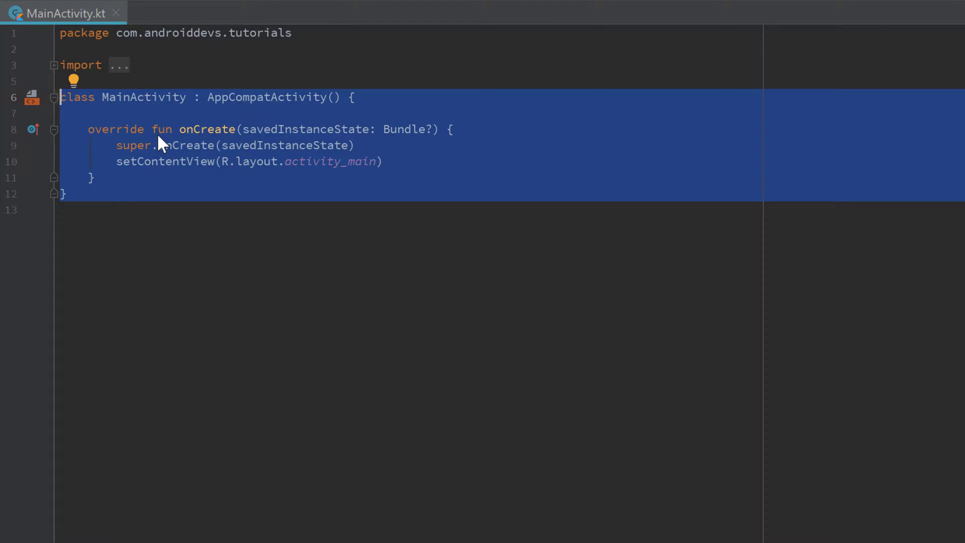
# Highlight AppCompatActivity and the onCreate function name in MainActivity.kt while reading the code
pyautogui.click(385, 161)
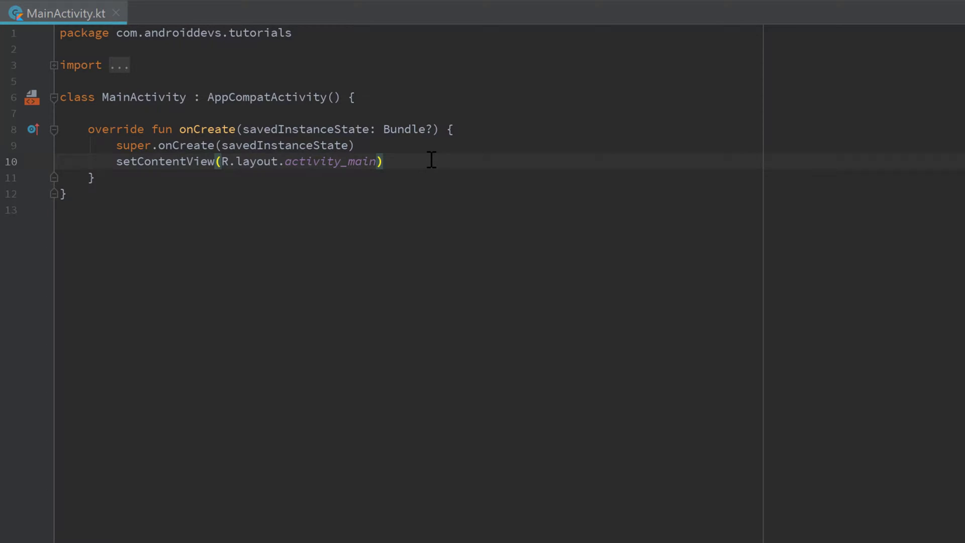
pyautogui.moveTo(316, 145)
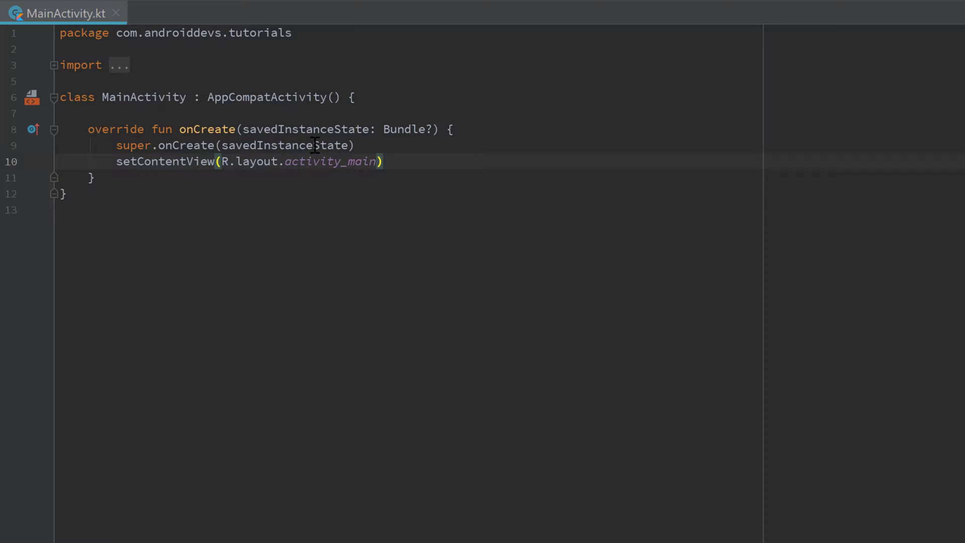
pyautogui.doubleClick(265, 98)
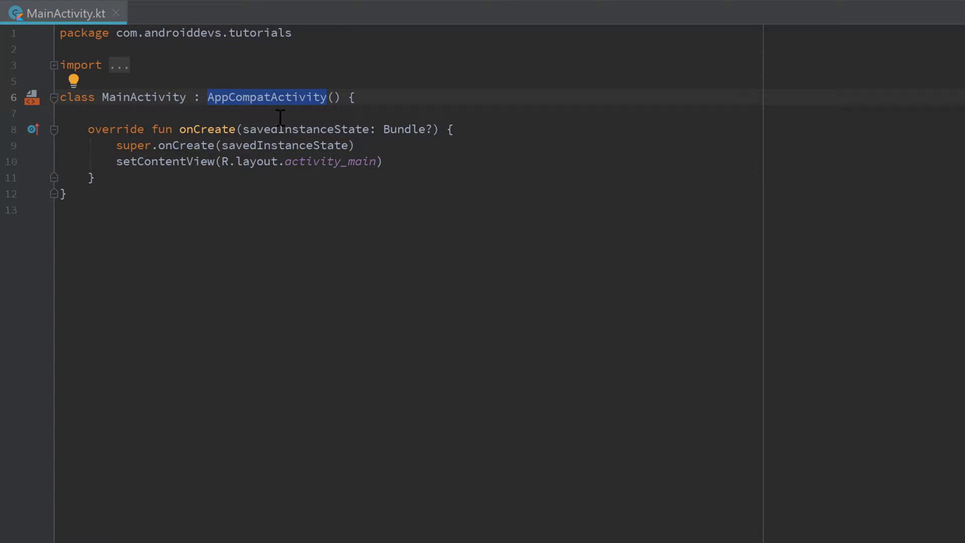
pyautogui.moveTo(290, 119)
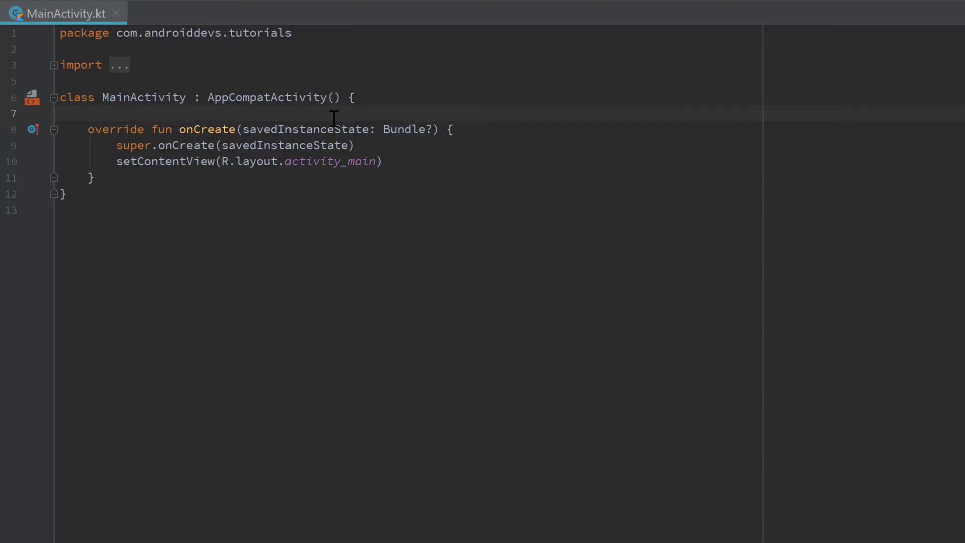
pyautogui.moveTo(200, 139)
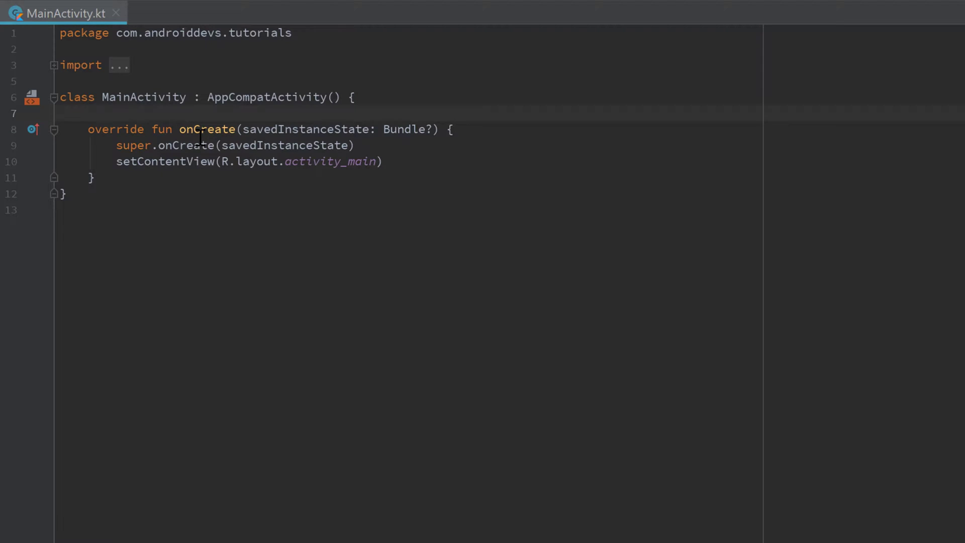
pyautogui.doubleClick(207, 130)
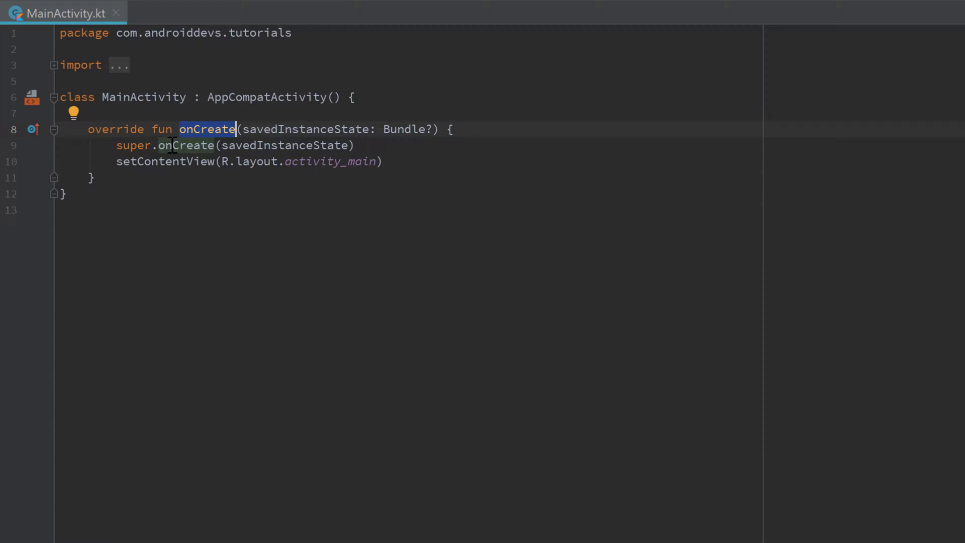
pyautogui.doubleClick(265, 97)
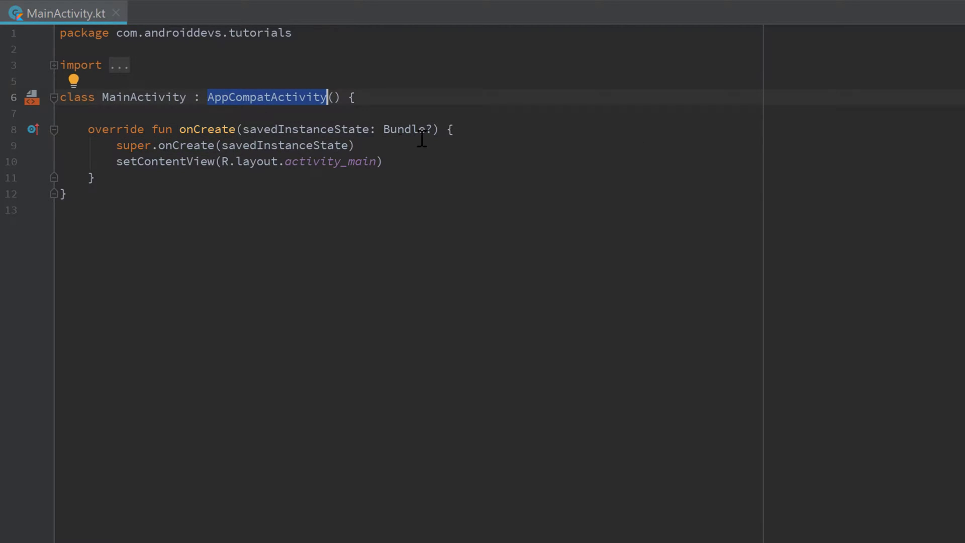
pyautogui.moveTo(222, 105)
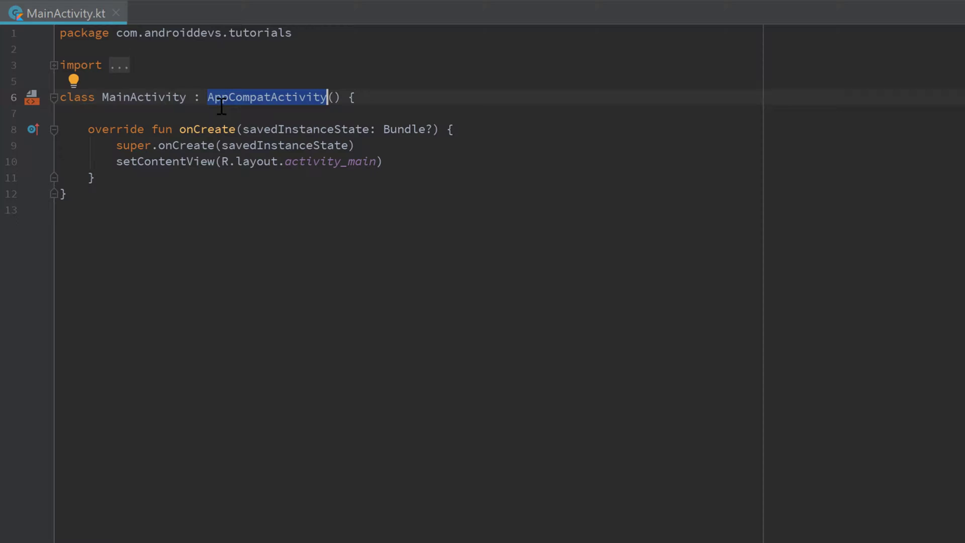
pyautogui.moveTo(117, 164)
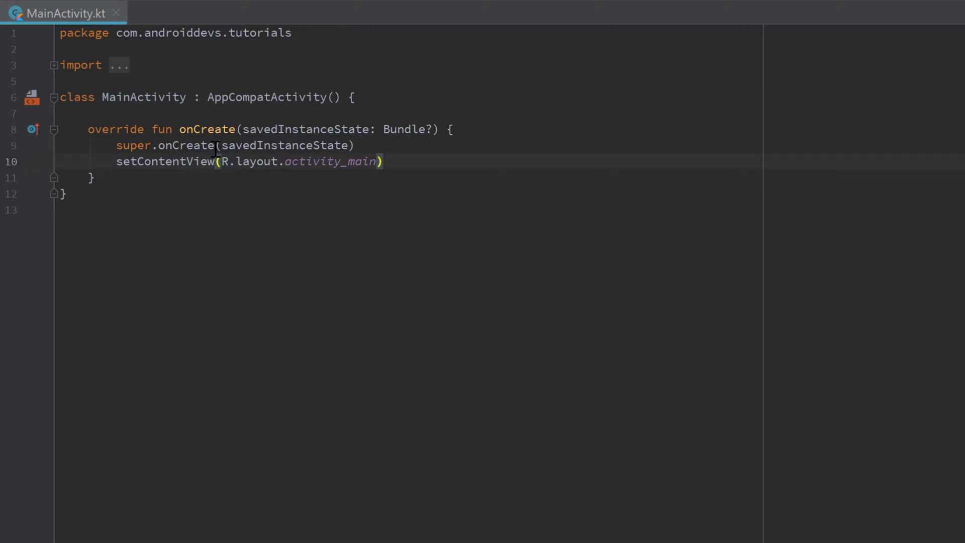
pyautogui.doubleClick(207, 130)
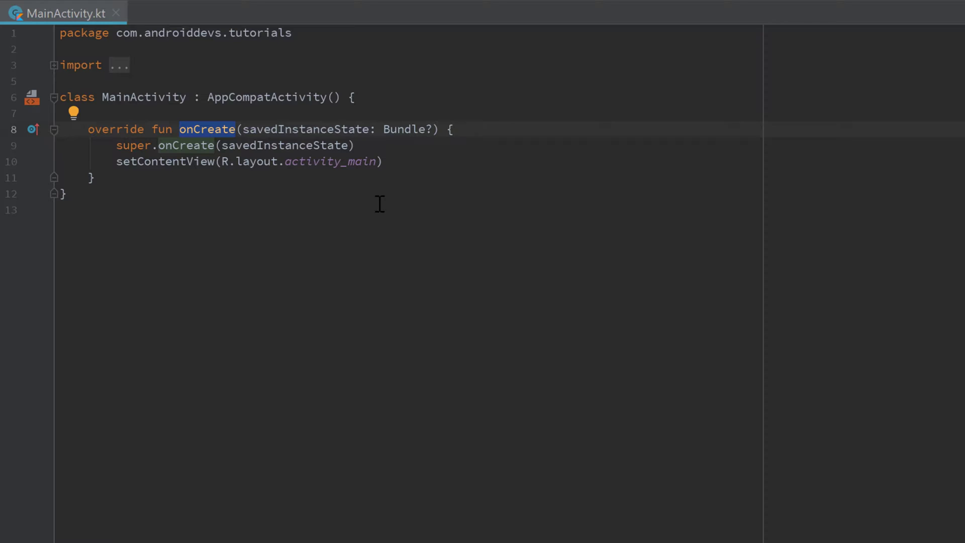
pyautogui.moveTo(249, 130)
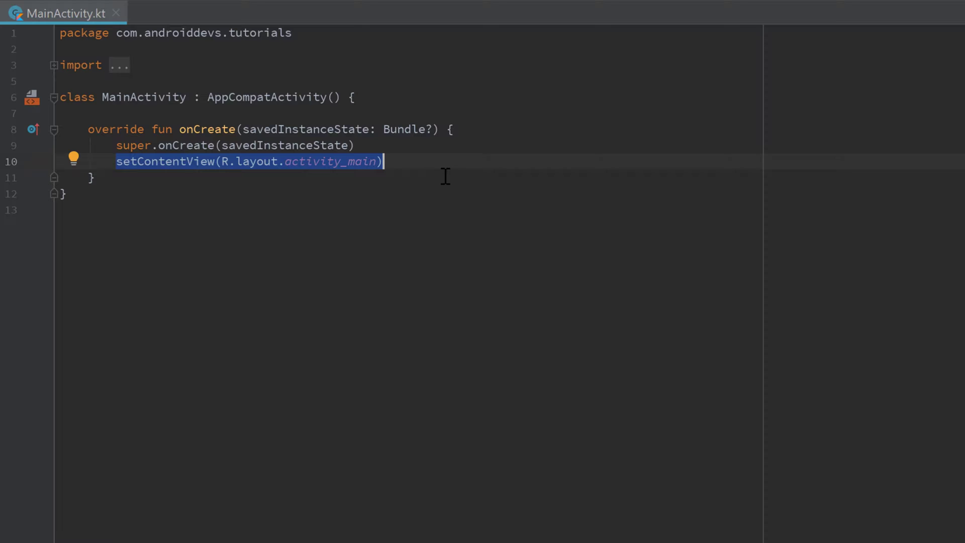
# Highlight the setContentView call and the R resource class on the layout line
pyautogui.click(411, 160)
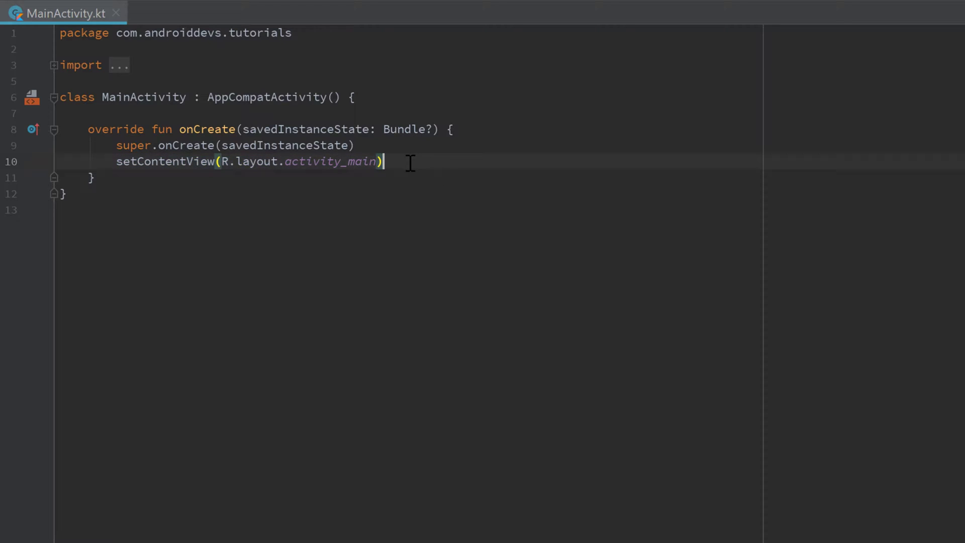
pyautogui.doubleClick(164, 161)
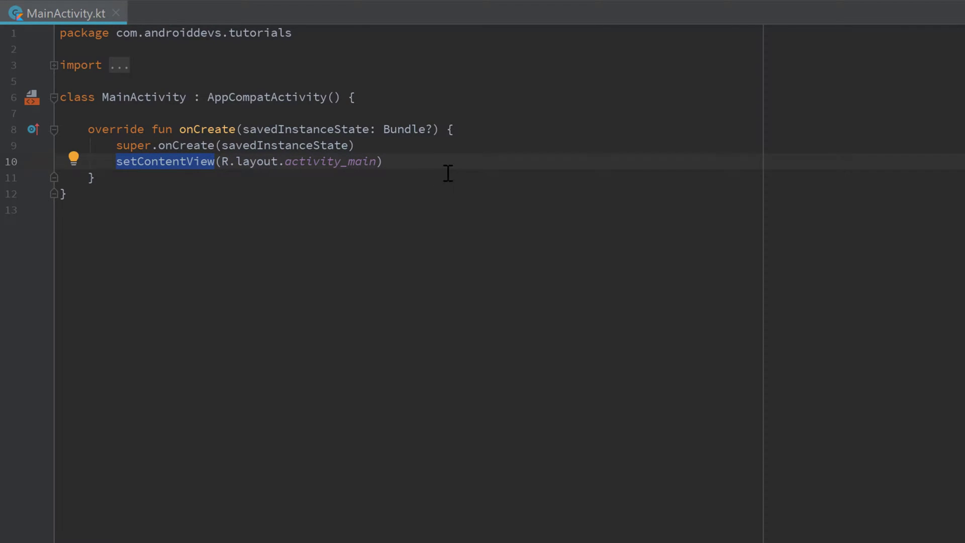
pyautogui.moveTo(429, 163)
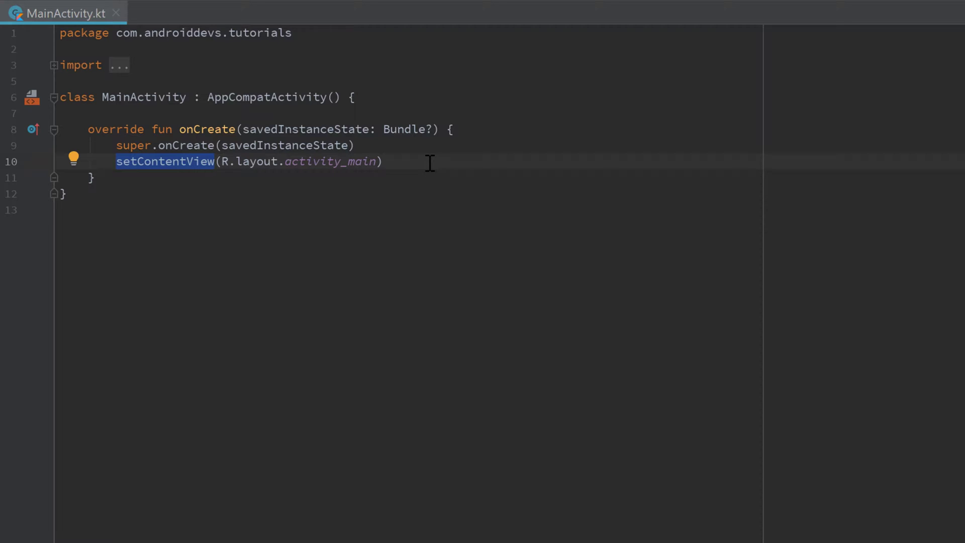
pyautogui.moveTo(237, 162)
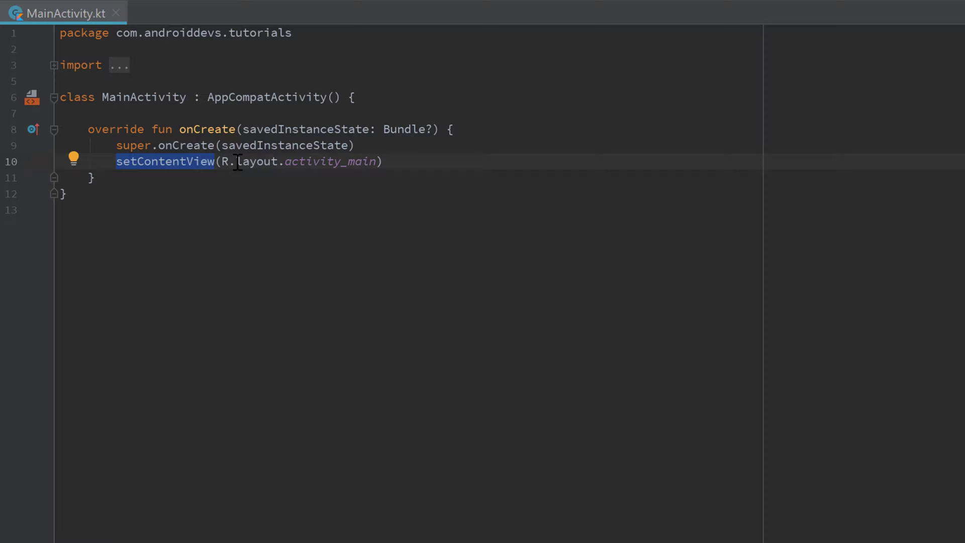
pyautogui.click(224, 161)
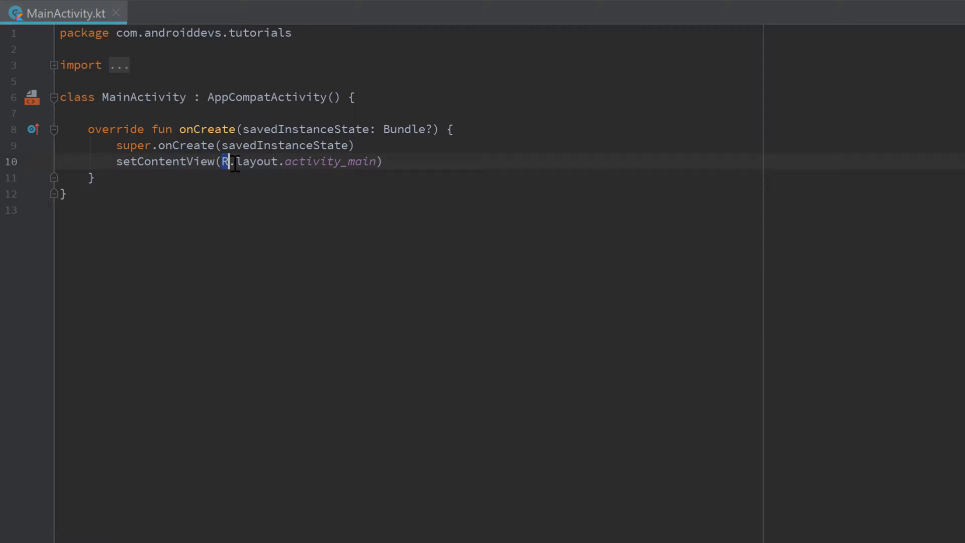
pyautogui.doubleClick(331, 161)
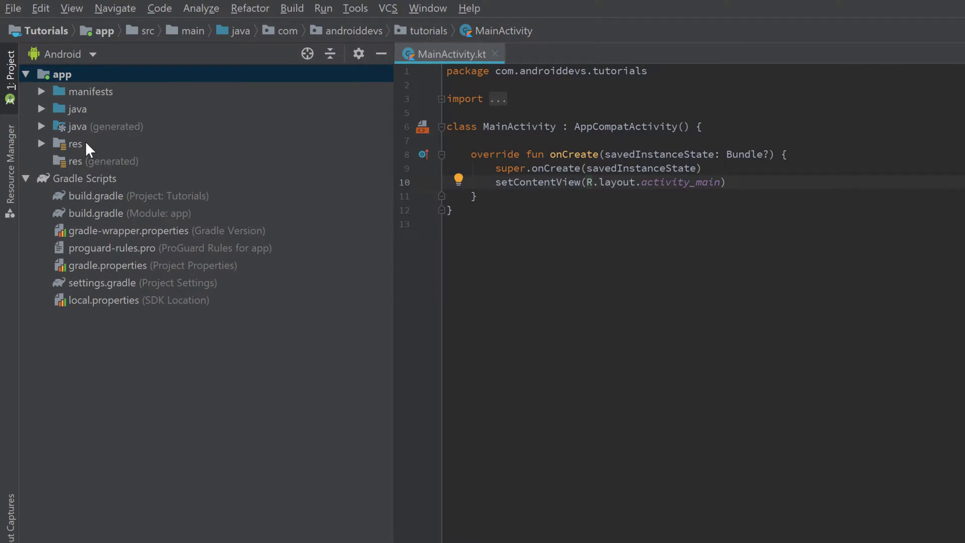
# Expand res > layout in the Project panel and open activity_main.xml
pyautogui.click(76, 144)
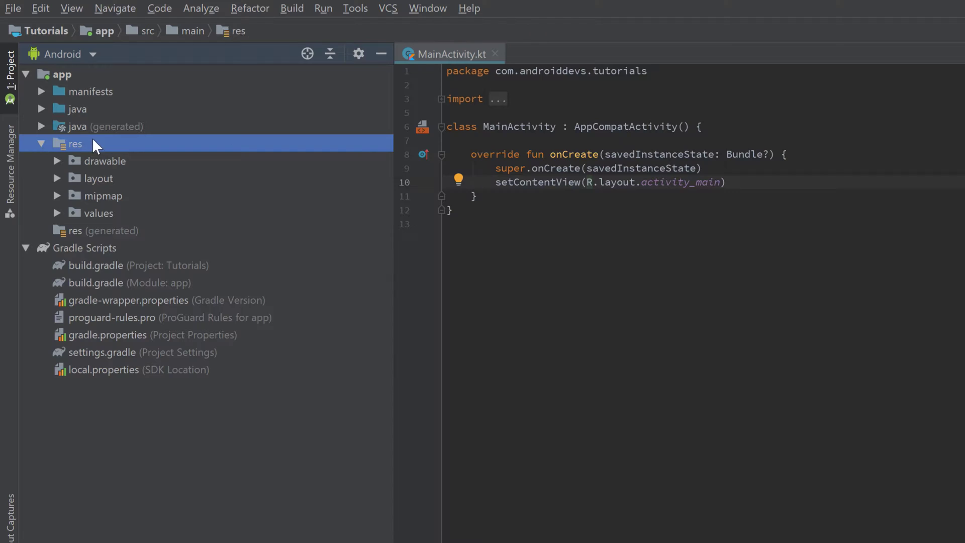
pyautogui.click(98, 178)
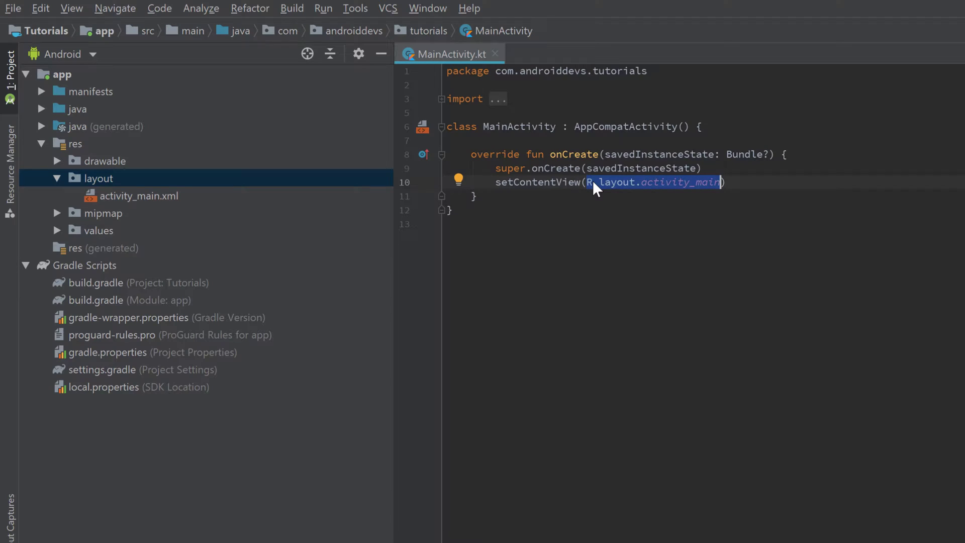
pyautogui.click(76, 143)
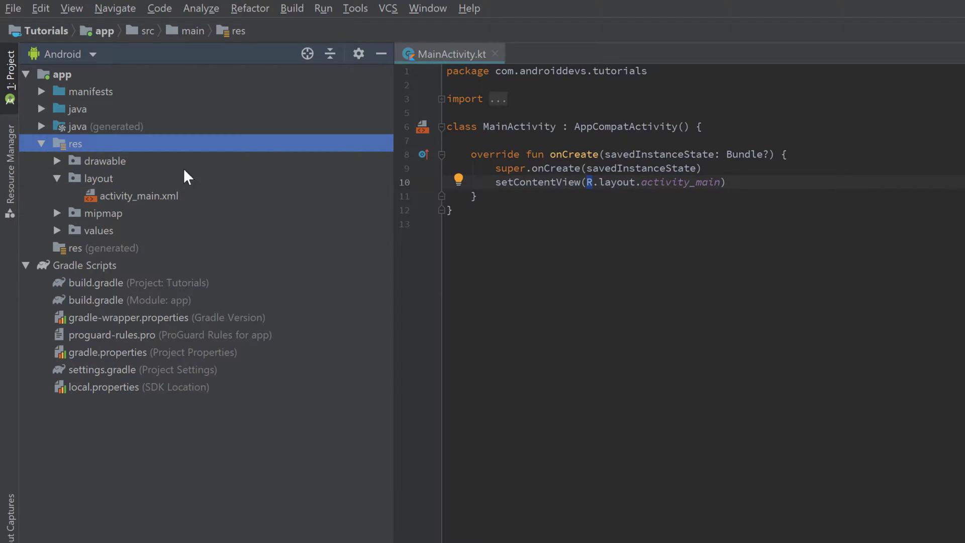
pyautogui.click(99, 178)
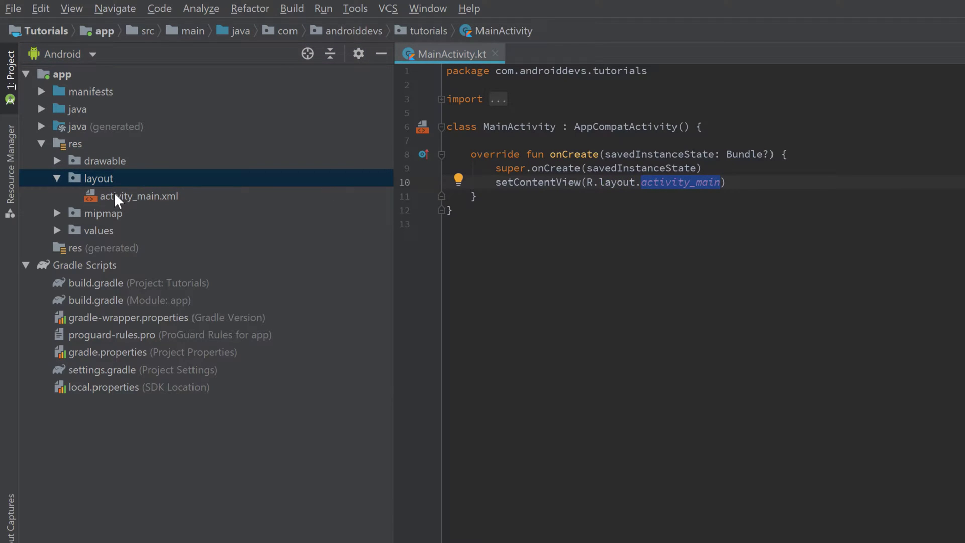
pyautogui.doubleClick(138, 196)
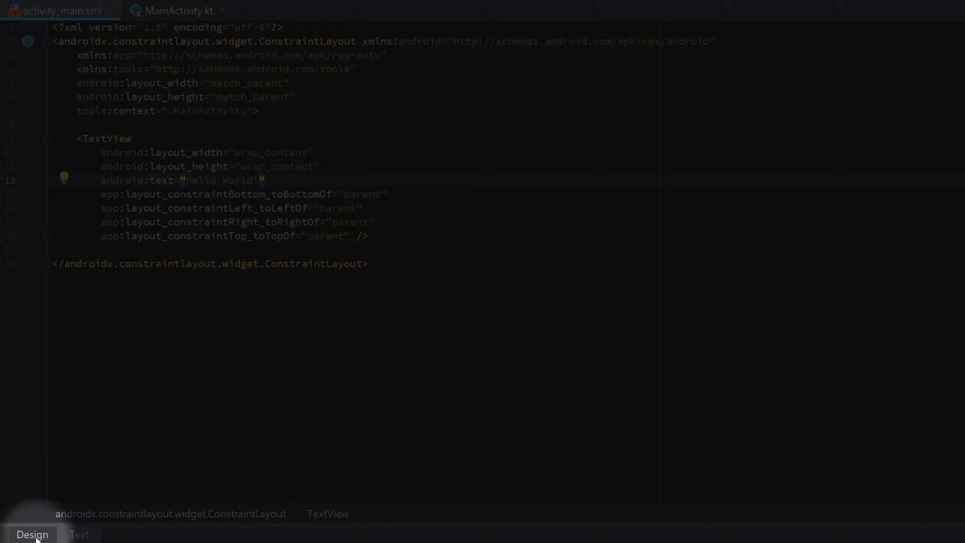
# Switch activity_main.xml to Design view showing the centred Hello World! preview
pyautogui.click(32, 534)
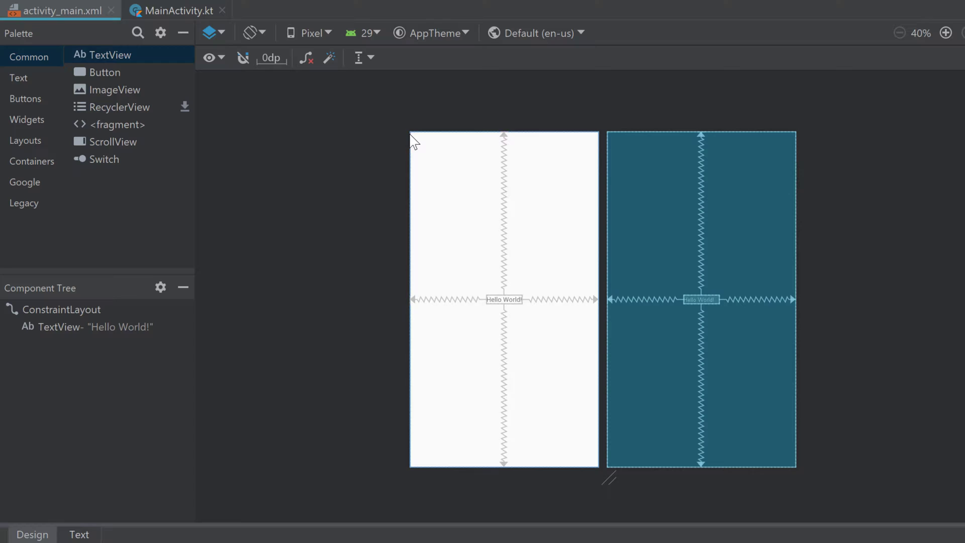
pyautogui.moveTo(505, 333)
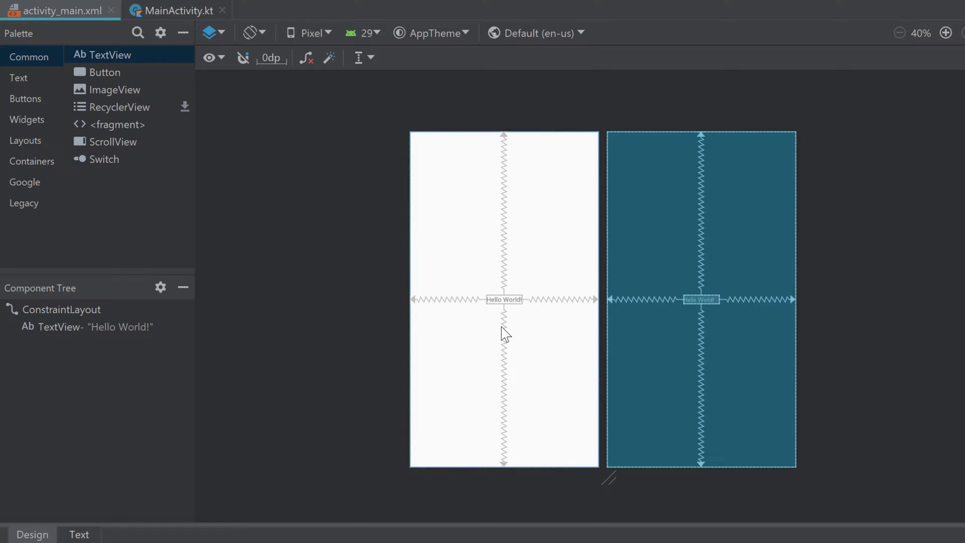
pyautogui.click(179, 10)
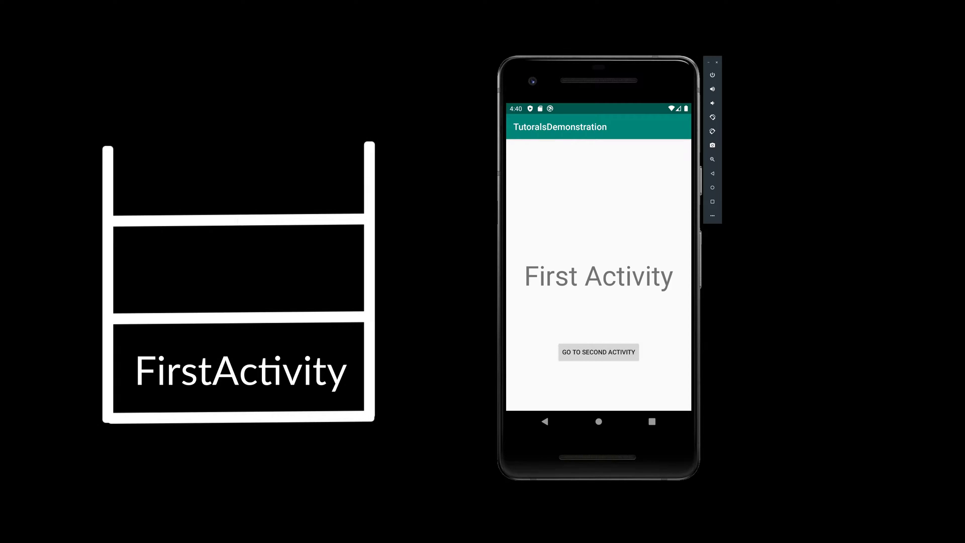
pyautogui.moveTo(618, 349)
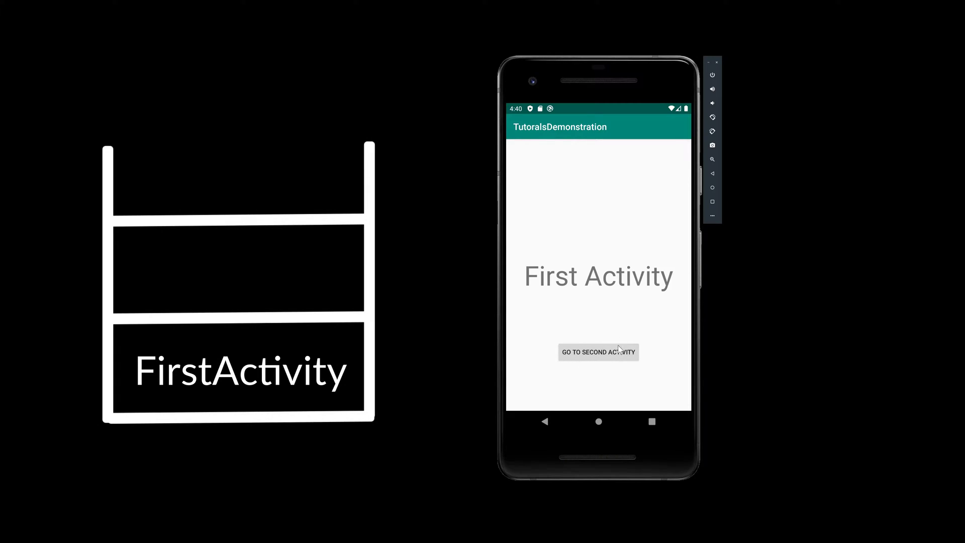
pyautogui.moveTo(619, 361)
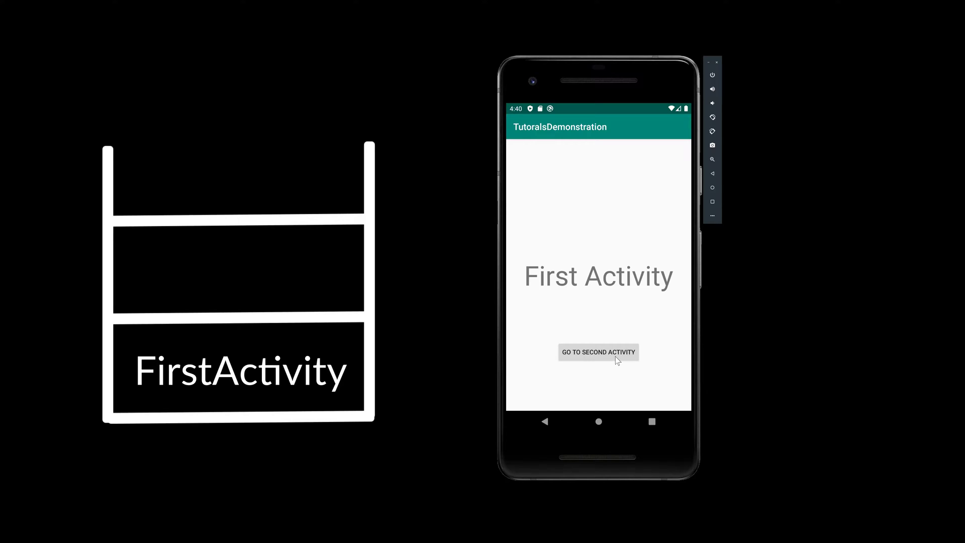
pyautogui.moveTo(629, 357)
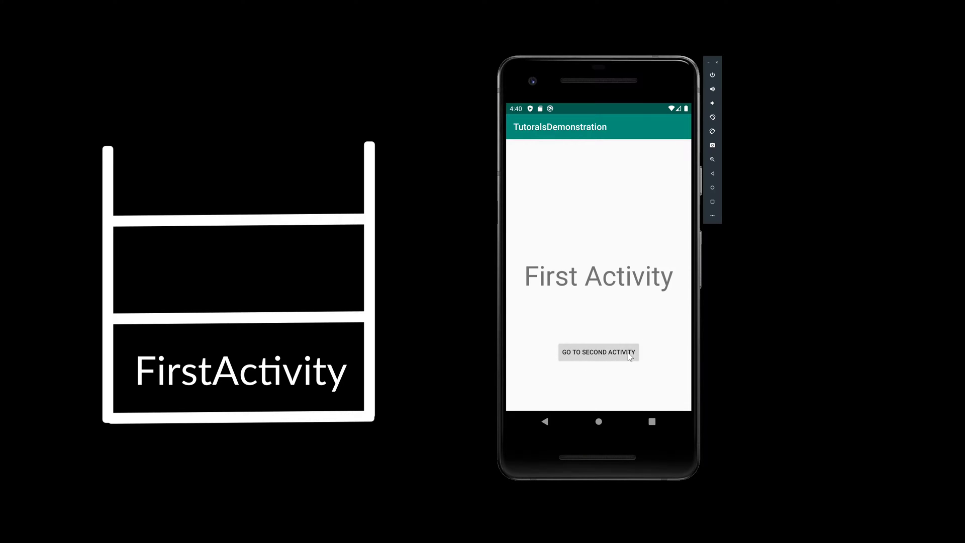
# Tap through GO TO SECOND ACTIVITY and GO TO THIRD ACTIVITY in the emulator demo
pyautogui.click(597, 352)
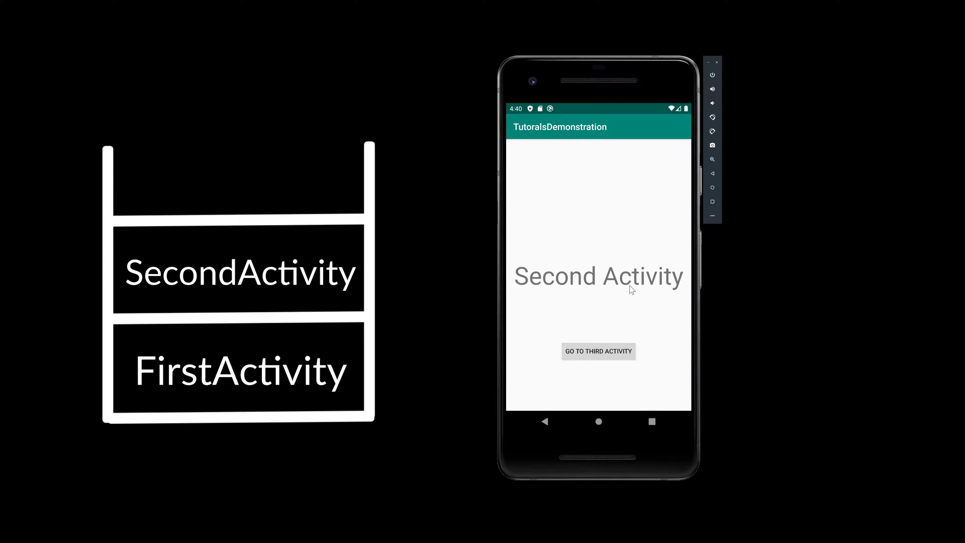
pyautogui.moveTo(584, 366)
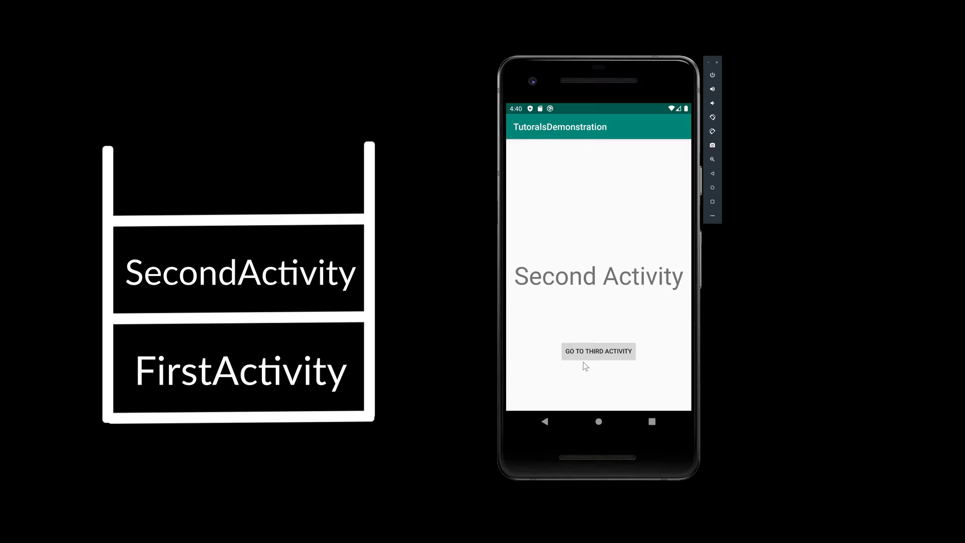
pyautogui.click(598, 351)
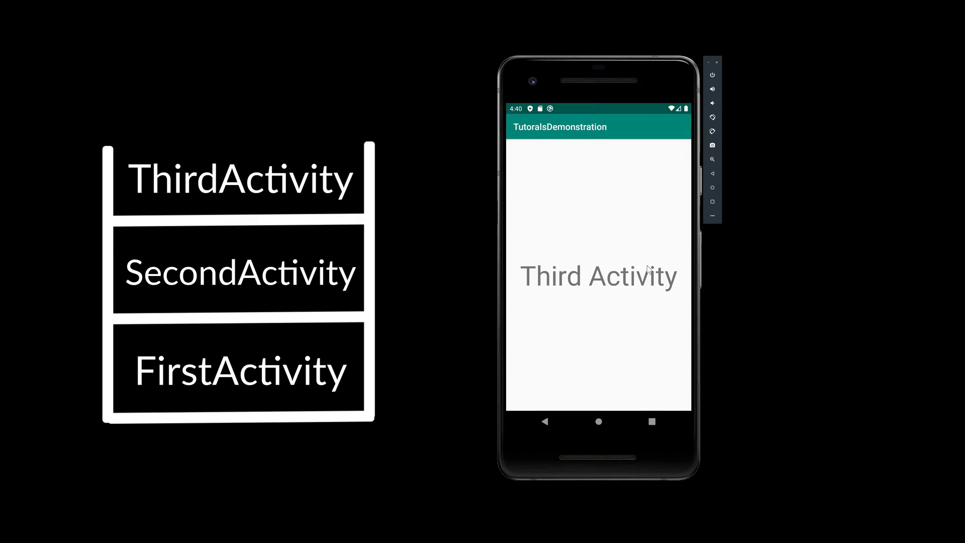
pyautogui.moveTo(633, 238)
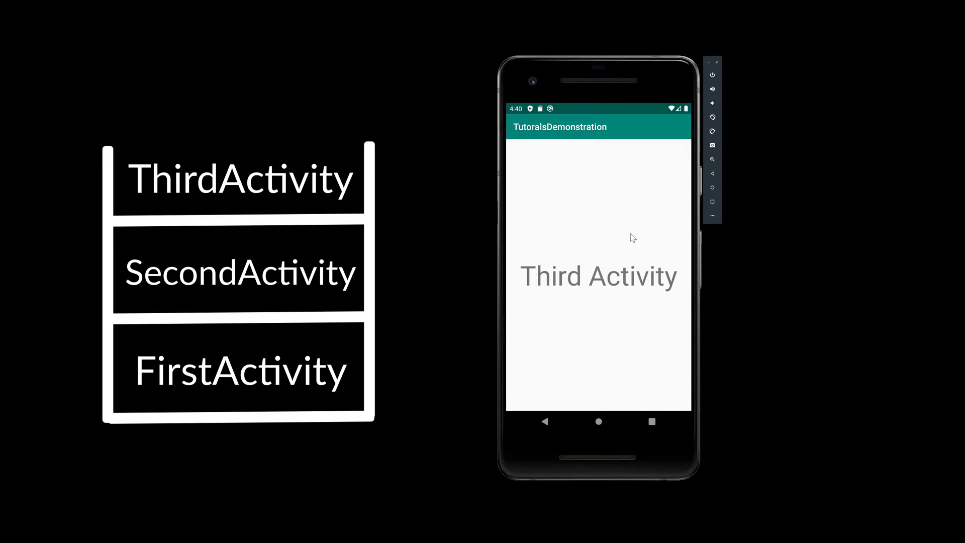
pyautogui.moveTo(596, 278)
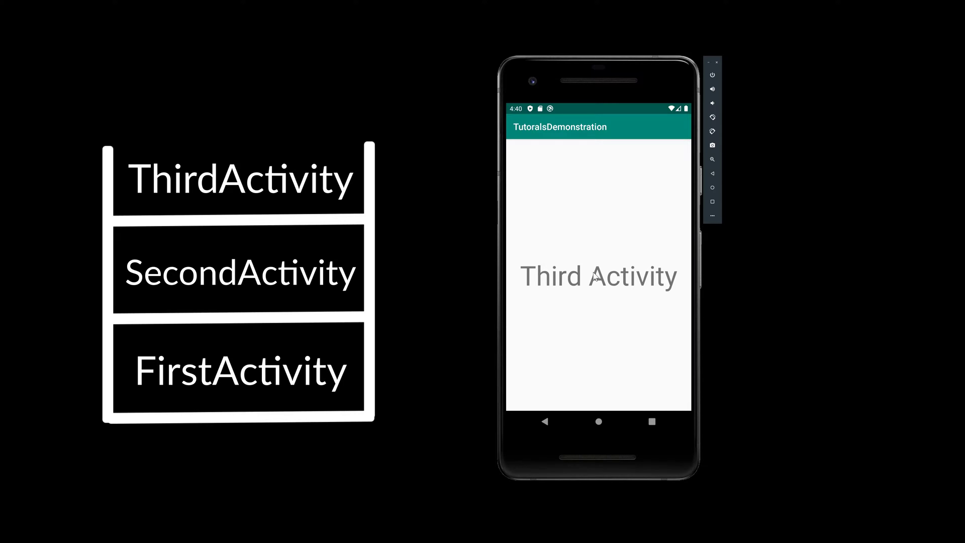
pyautogui.moveTo(602, 307)
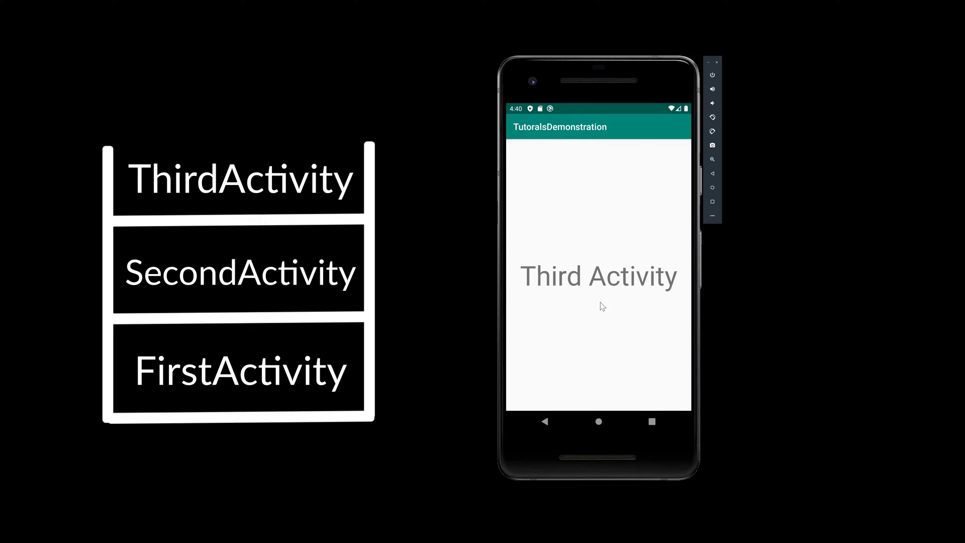
# Use the emulator's Back button to return from Third Activity to Second Activity
pyautogui.click(544, 421)
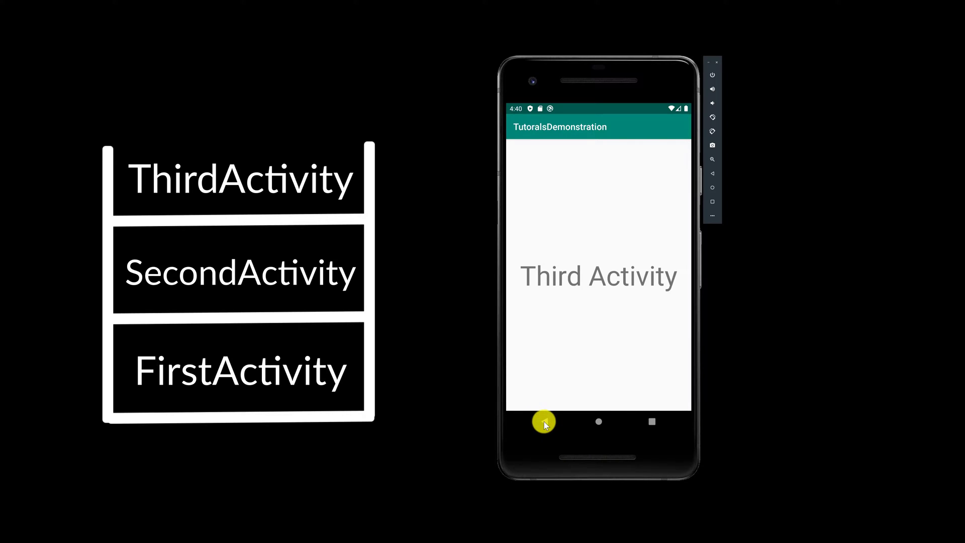
pyautogui.moveTo(548, 428)
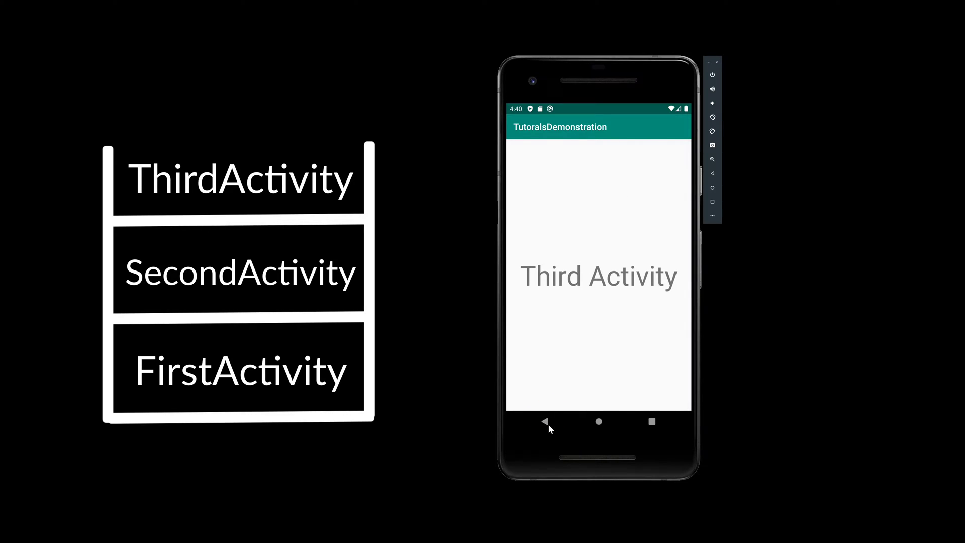
pyautogui.click(544, 421)
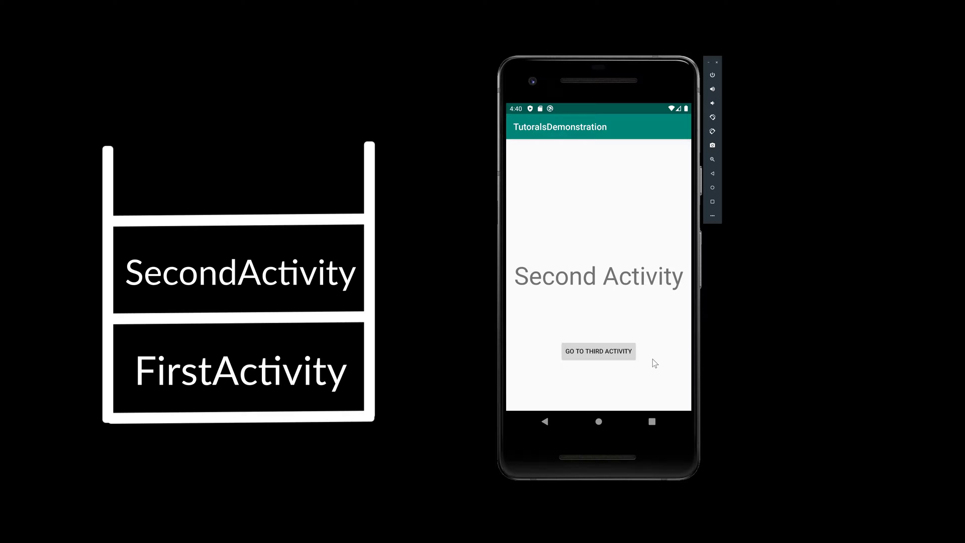
pyautogui.click(597, 351)
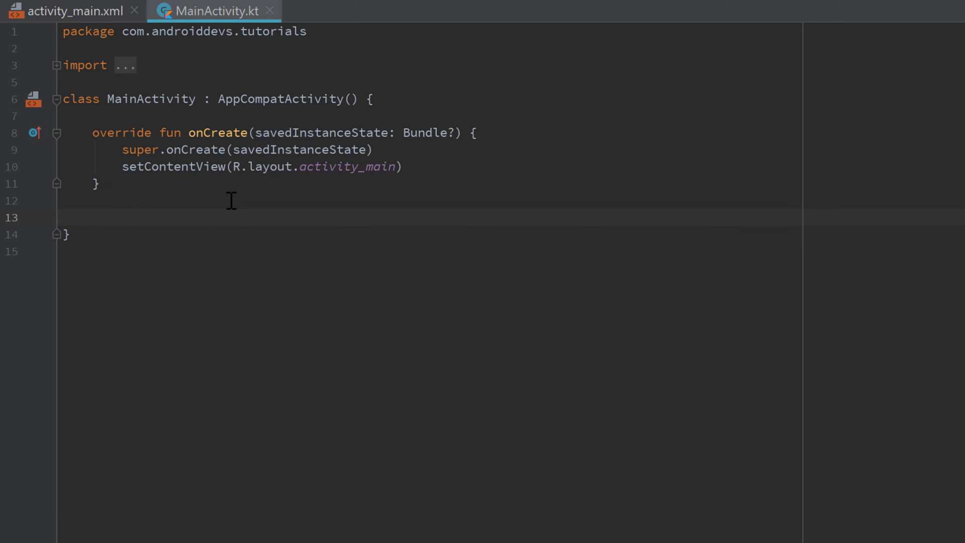
# Add an onPause override calling super.onPause() via Override Members (Ctrl+O, search 'on')
pyautogui.press('ctrl+o')
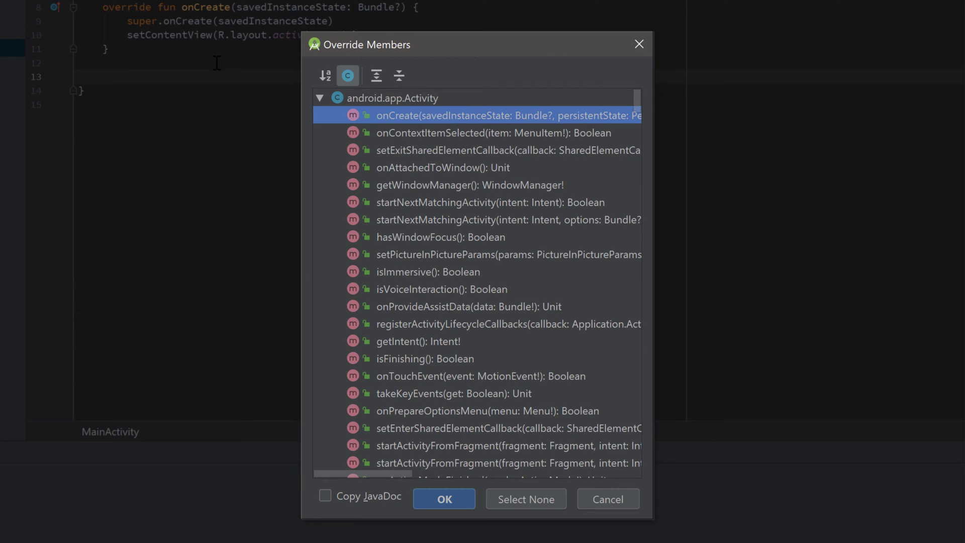
pyautogui.write('onpause')
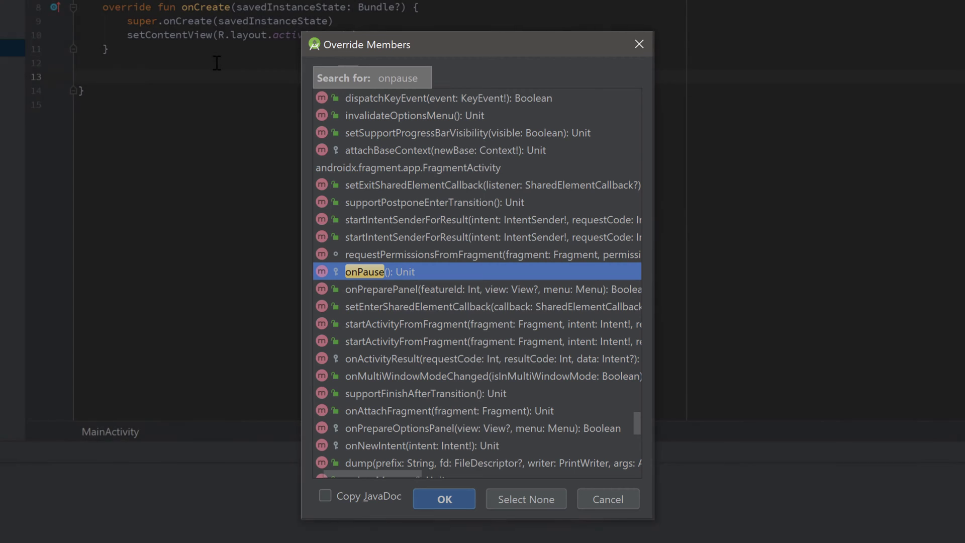
pyautogui.click(444, 498)
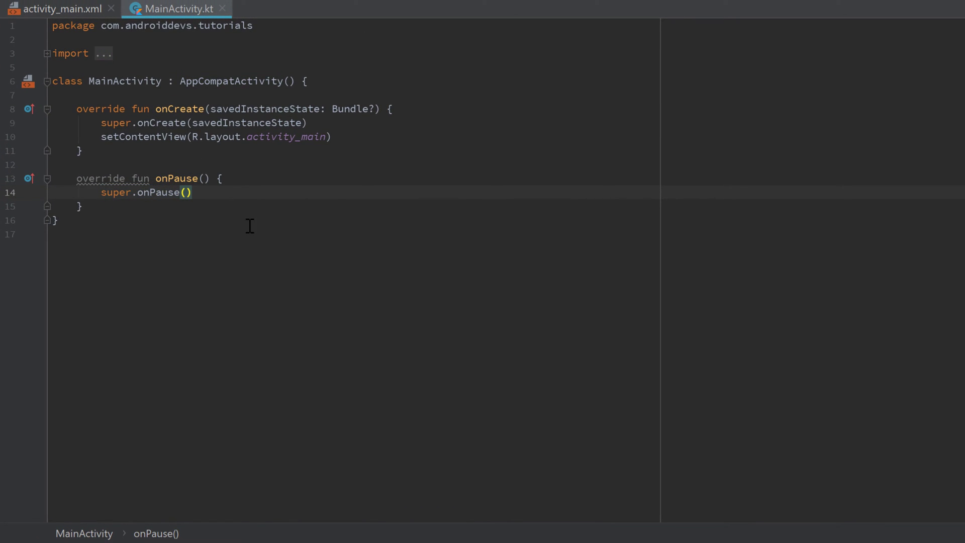
pyautogui.moveTo(172, 192)
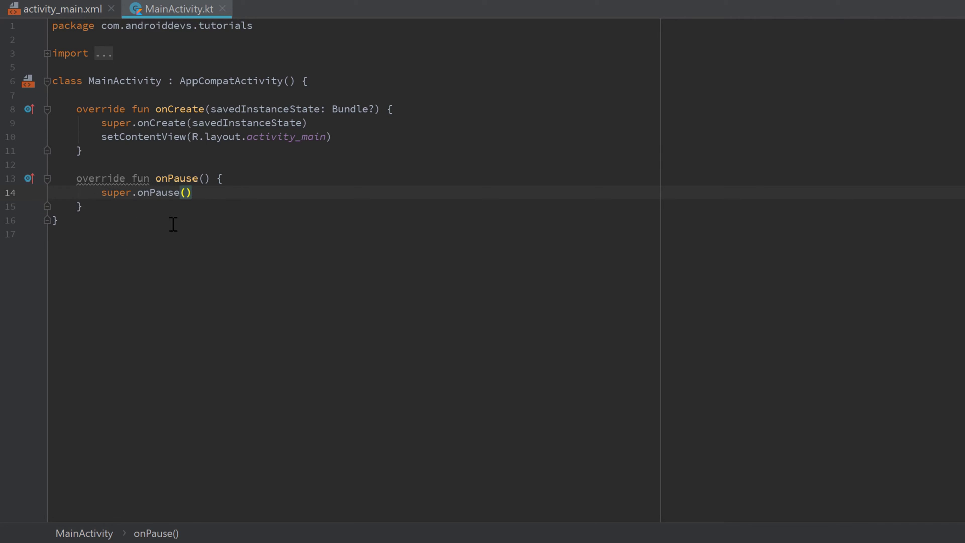
pyautogui.moveTo(217, 185)
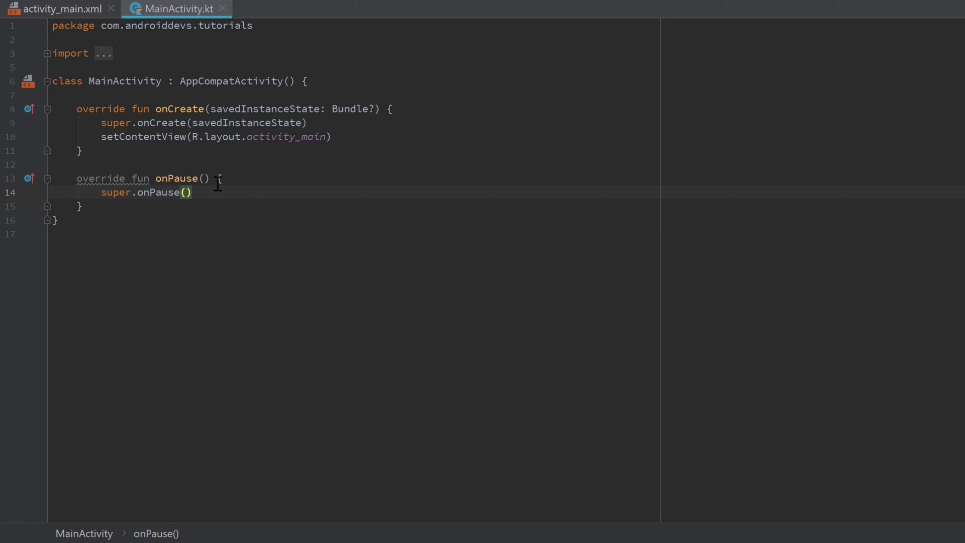
# Add println("onPause") after super.onPause() inside the onPause override
pyautogui.press('Return')
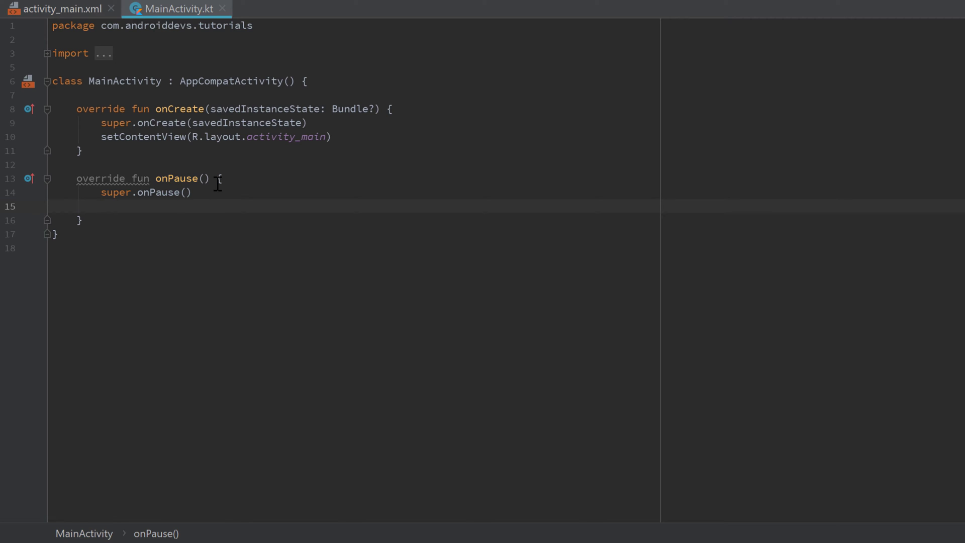
pyautogui.write('println')
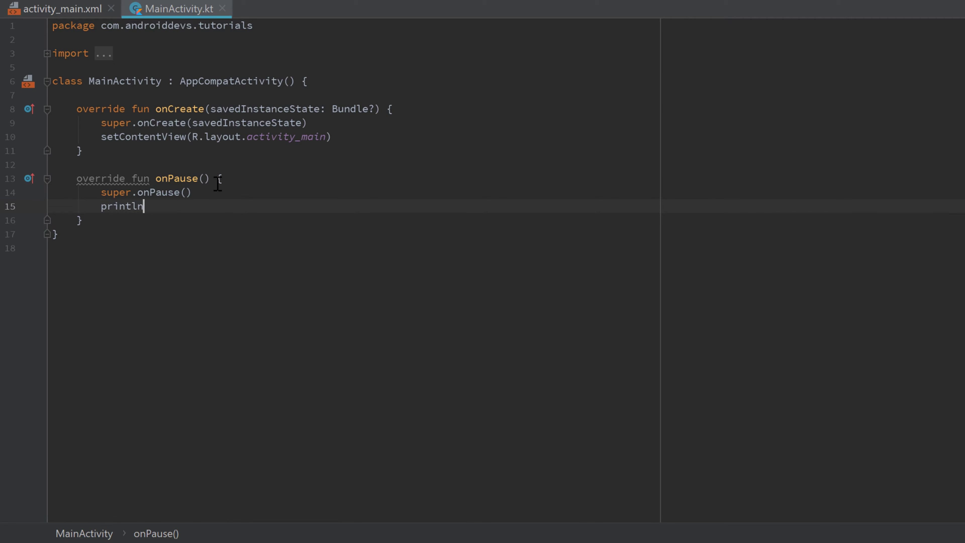
pyautogui.write('("onPause")')
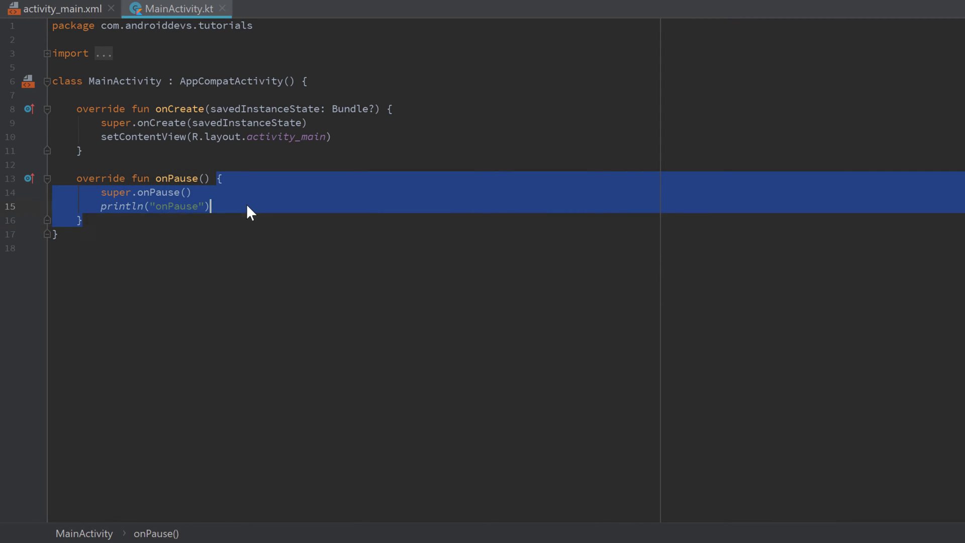
pyautogui.click(241, 205)
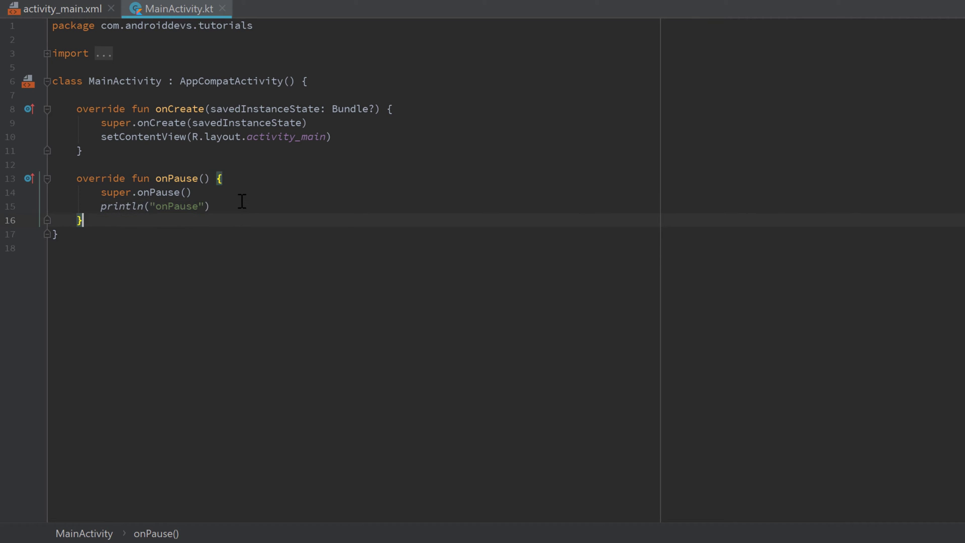
# Type 'override fun onRest' below onPause and accept the onRestart() completion
pyautogui.press('Enter')
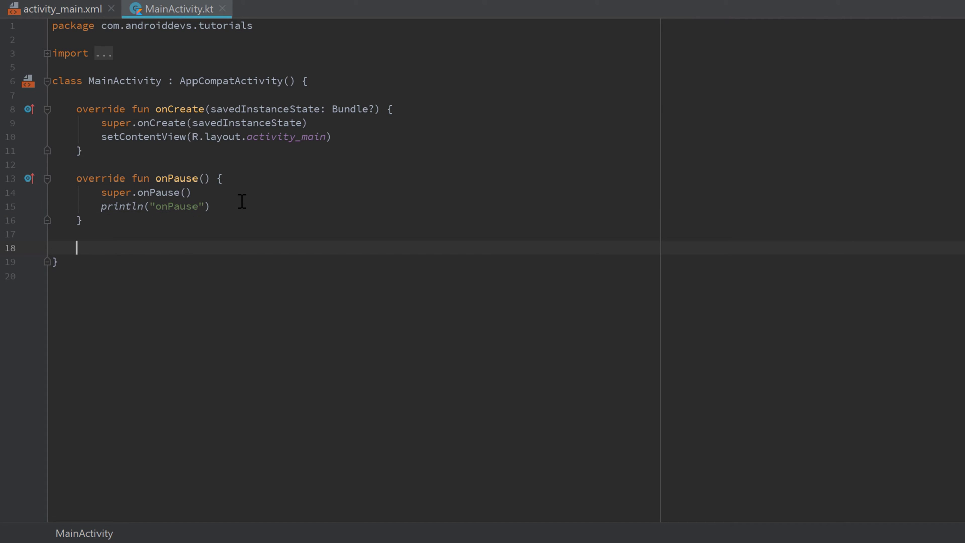
pyautogui.write('pv')
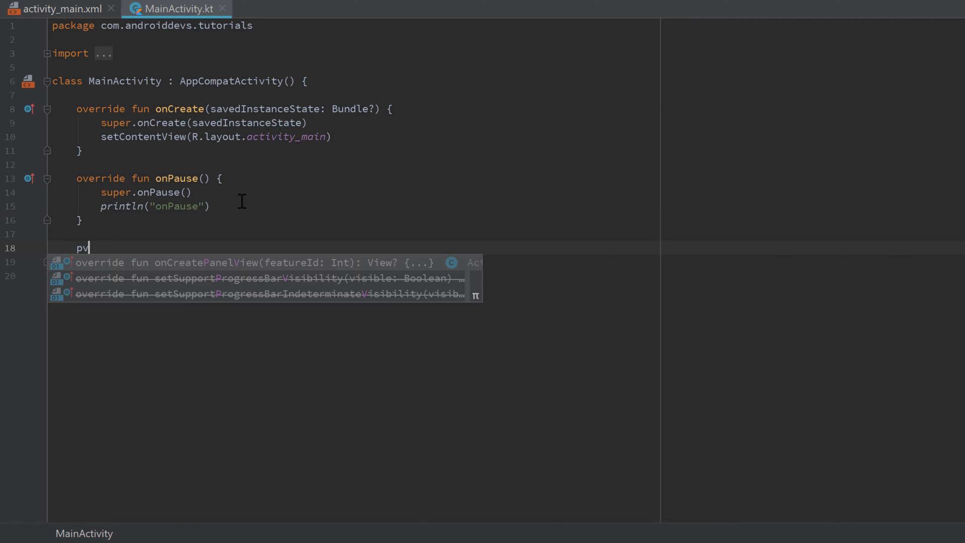
pyautogui.write('override fun o')
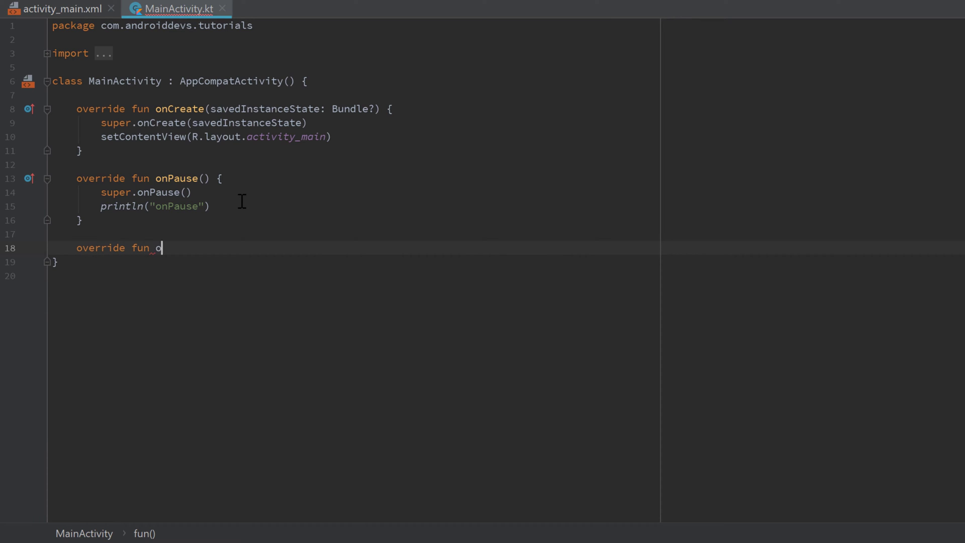
pyautogui.write('nRest')
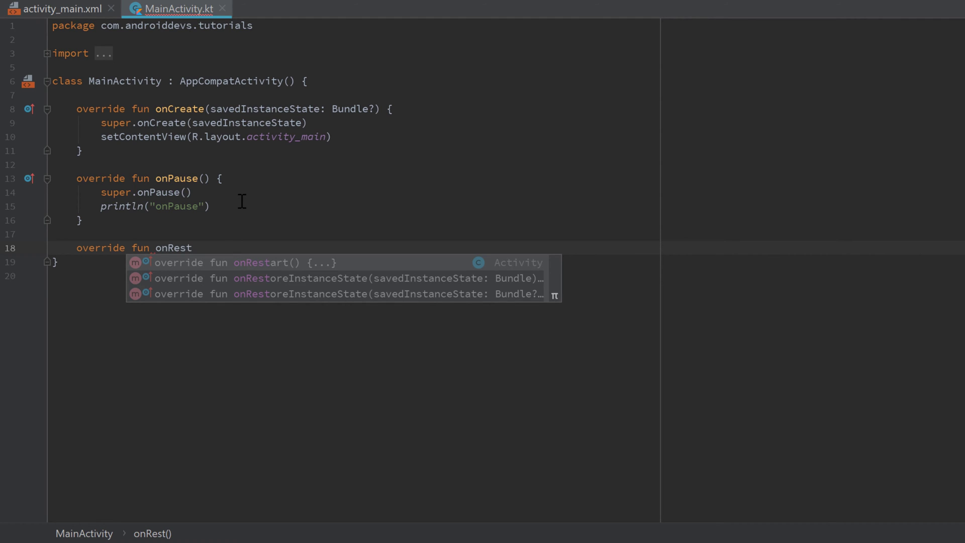
pyautogui.click(246, 263)
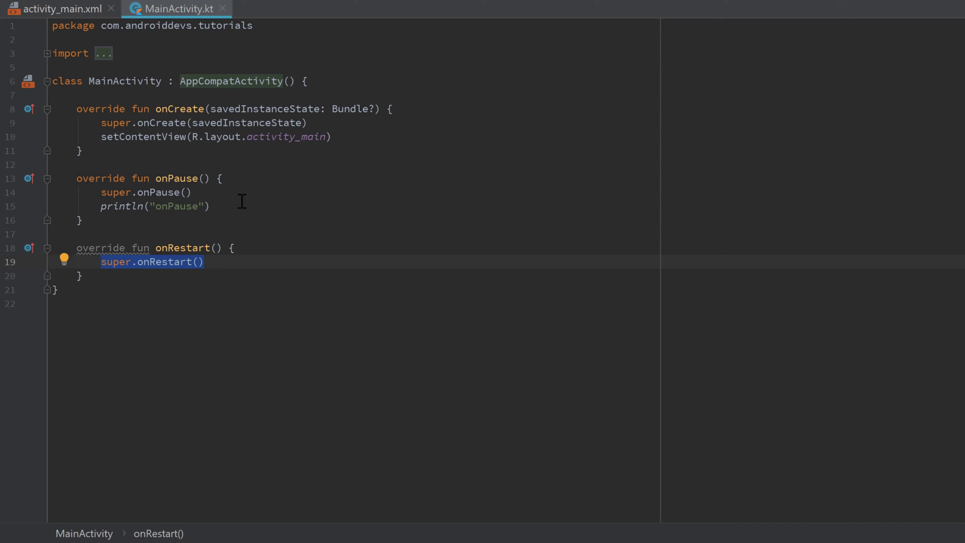